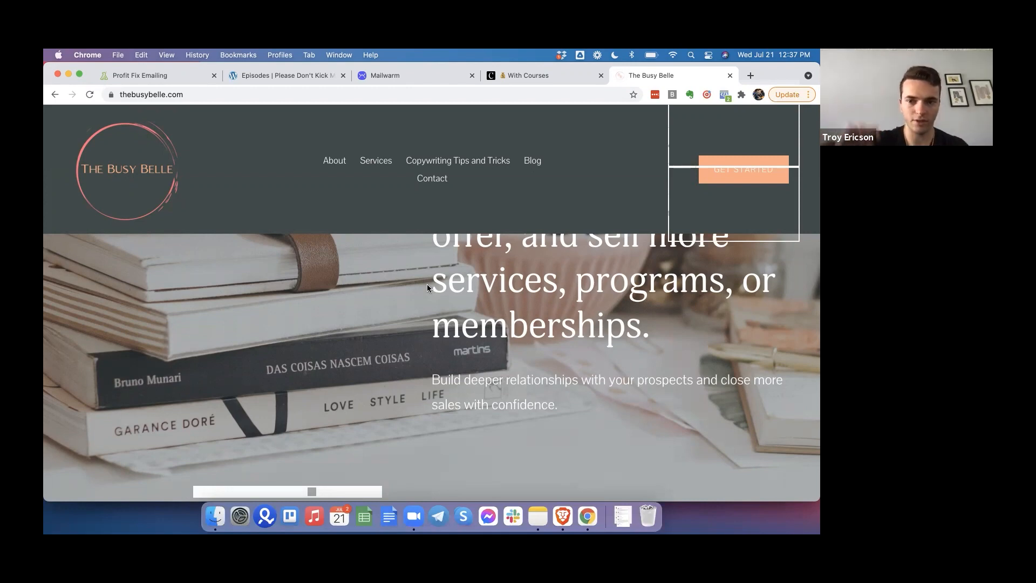
mouse_move(522, 151)
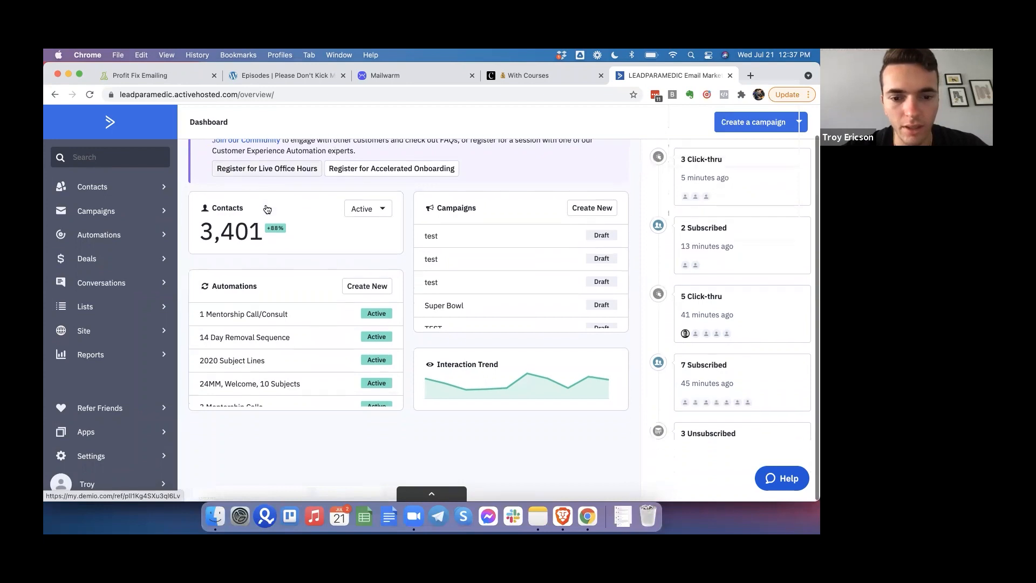
mouse_move(475, 299)
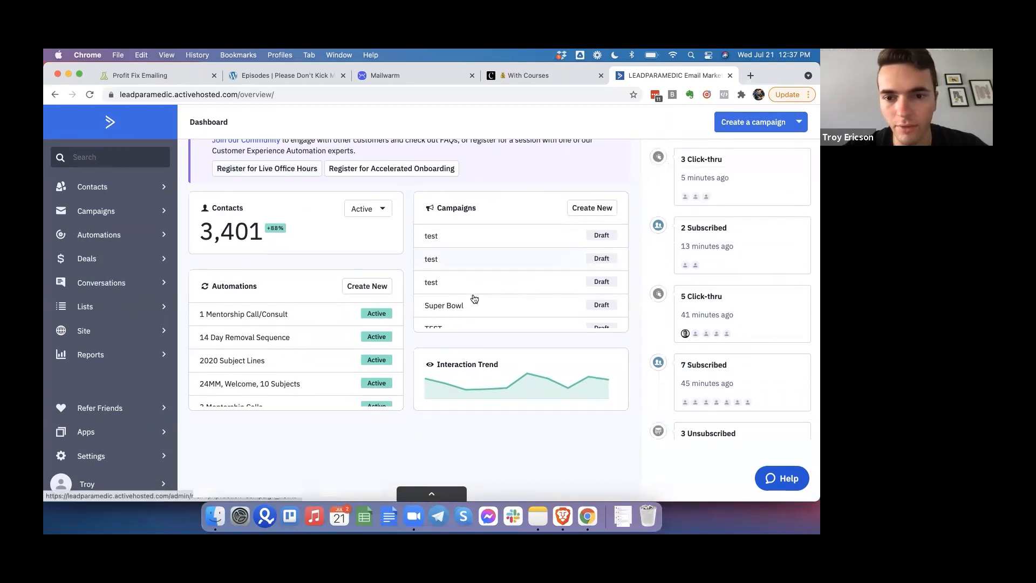
scroll(up, 3)
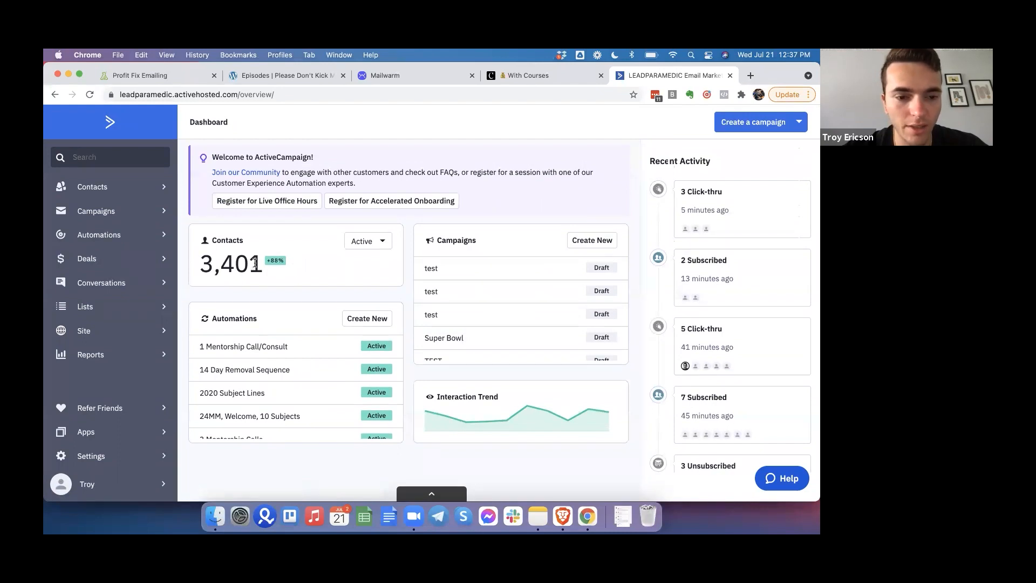
mouse_move(295, 351)
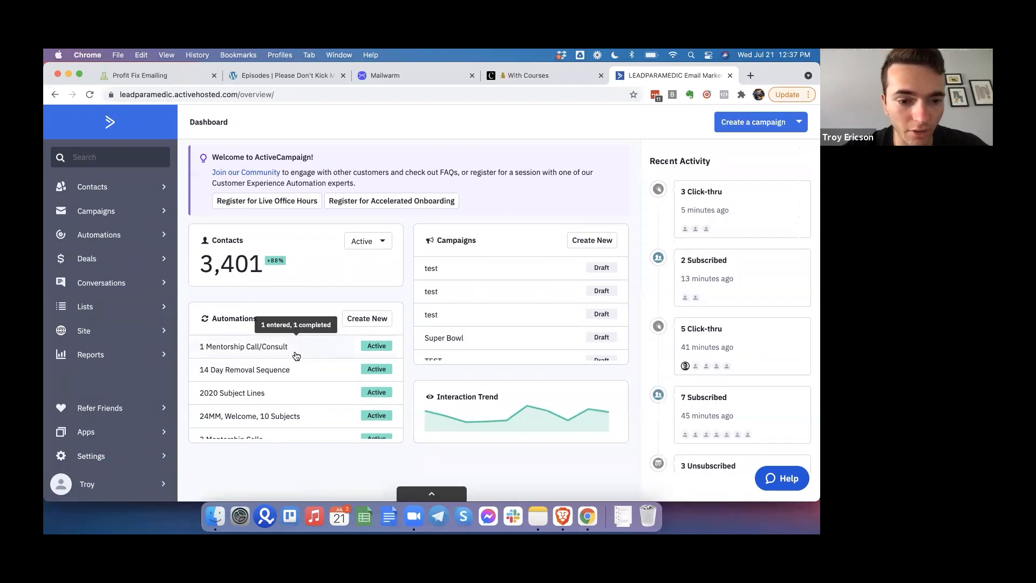
mouse_move(448, 303)
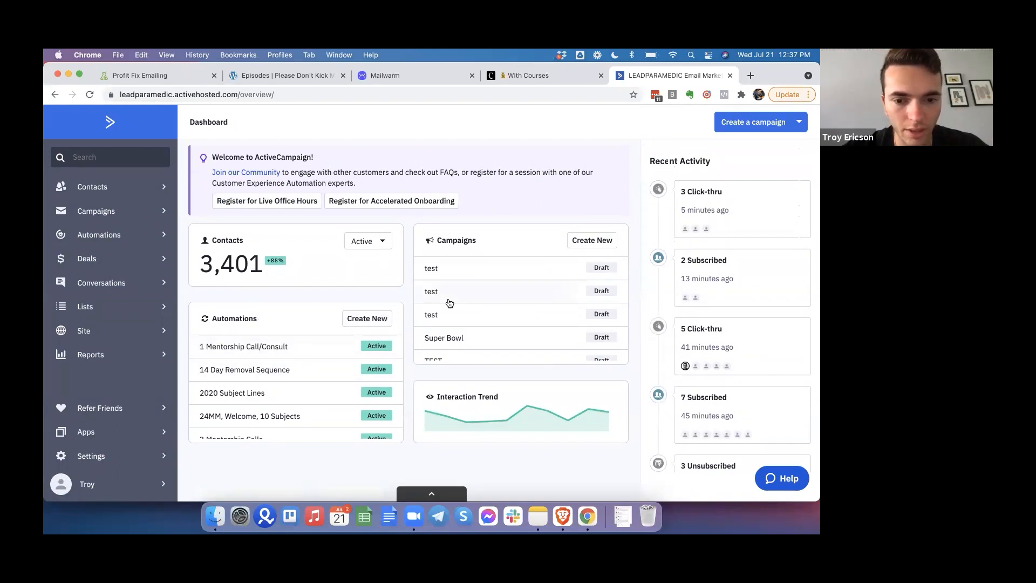
mouse_move(525, 315)
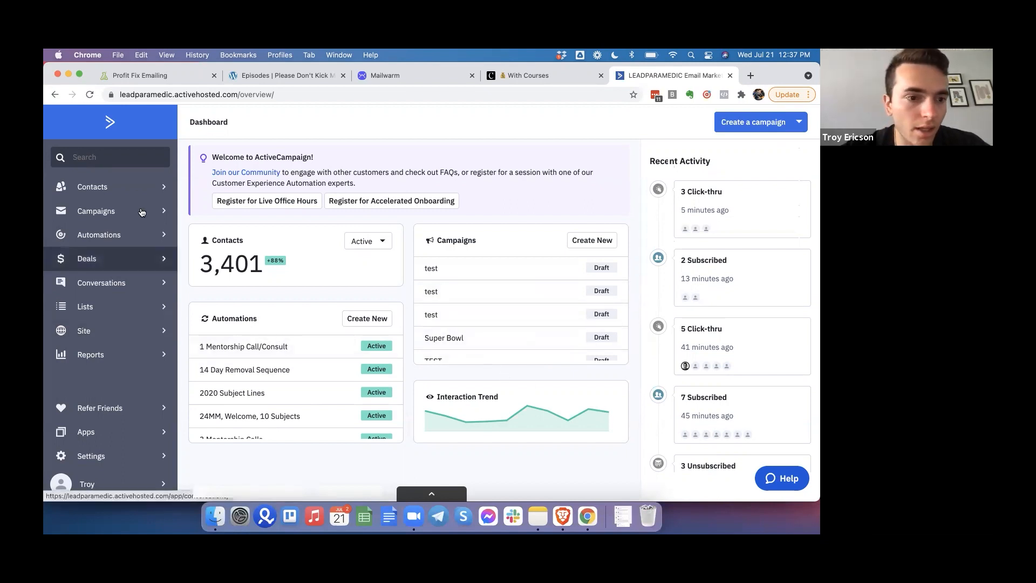
Browse the account contacts list, scrolling through emails and creation dates and back to top
click(92, 186)
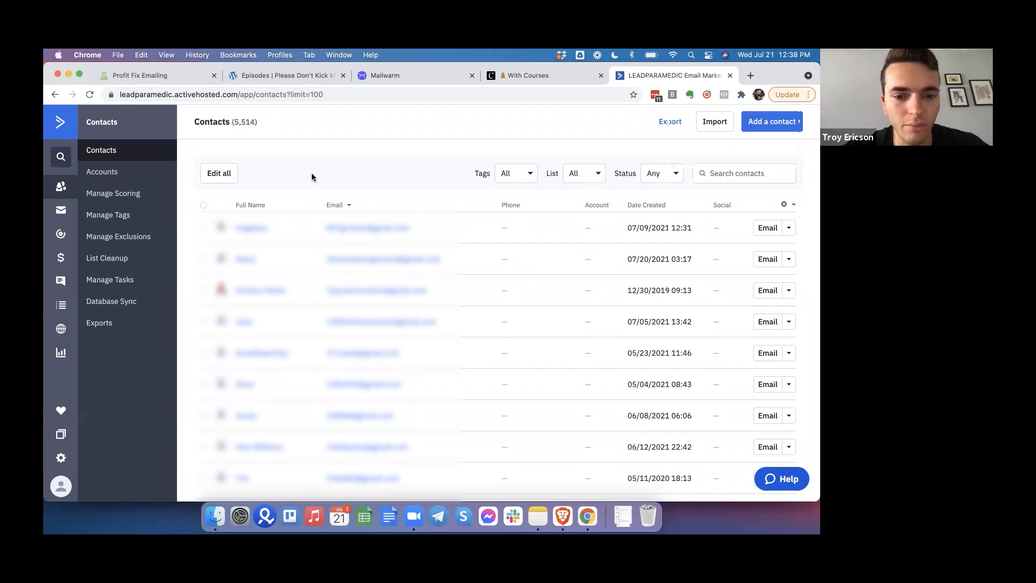
scroll(down, 3)
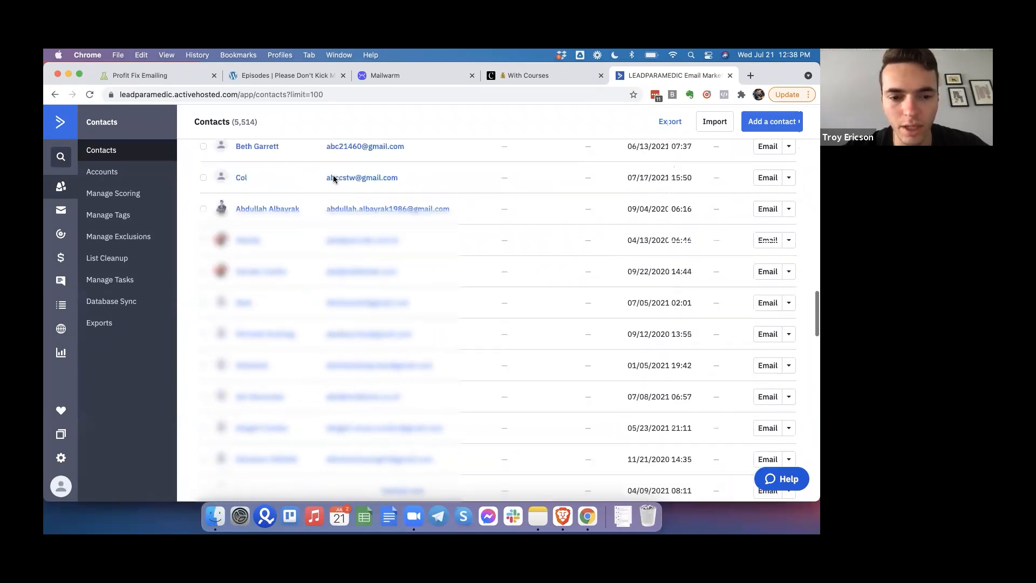
scroll(up, 3)
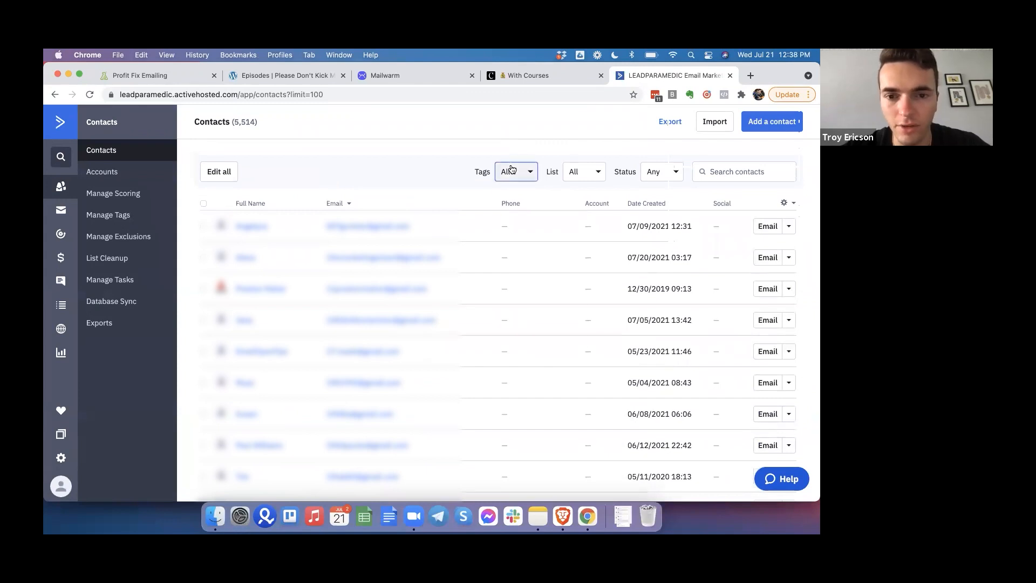
click(583, 171)
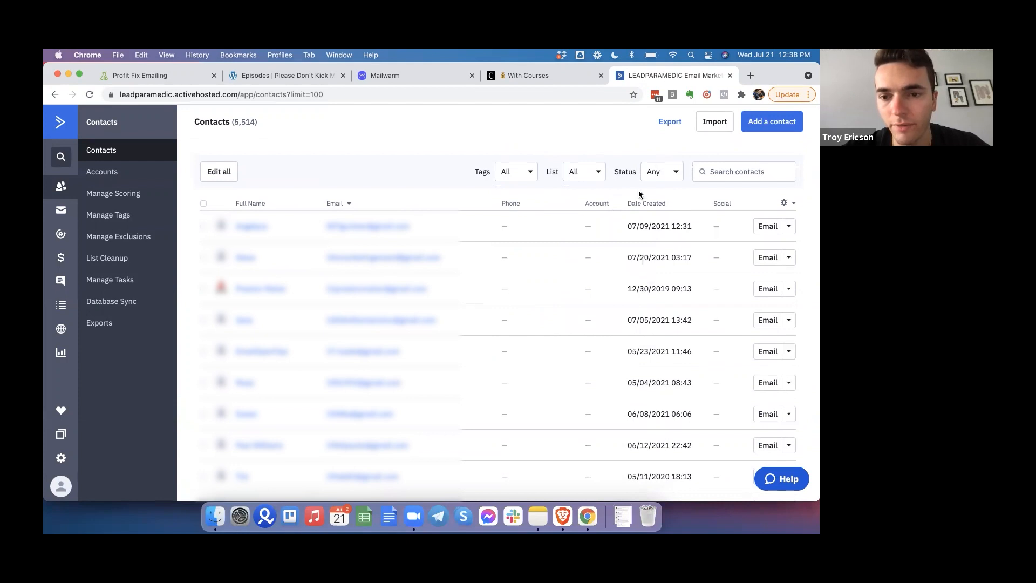
mouse_move(489, 213)
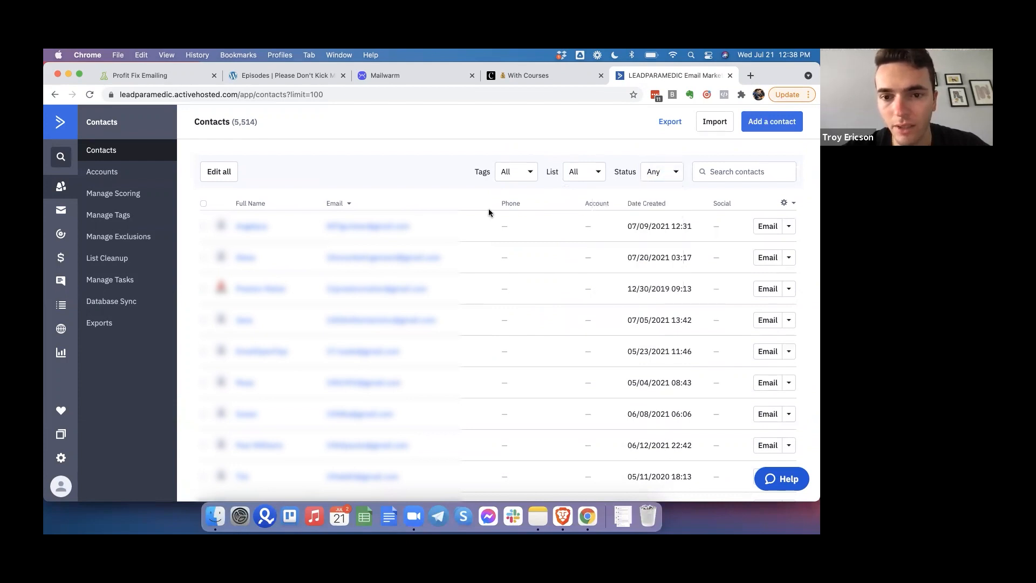
mouse_move(713, 193)
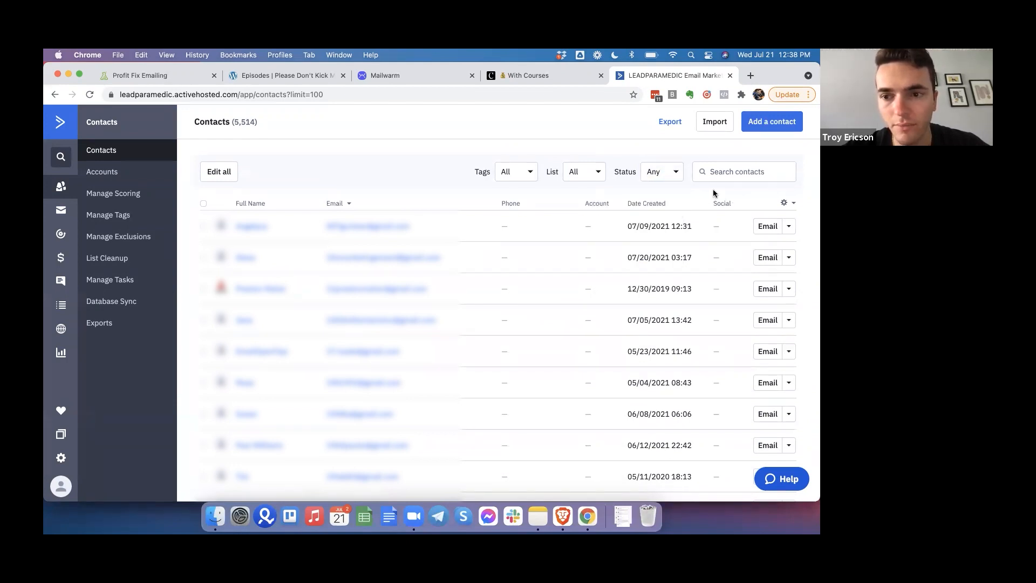
click(61, 210)
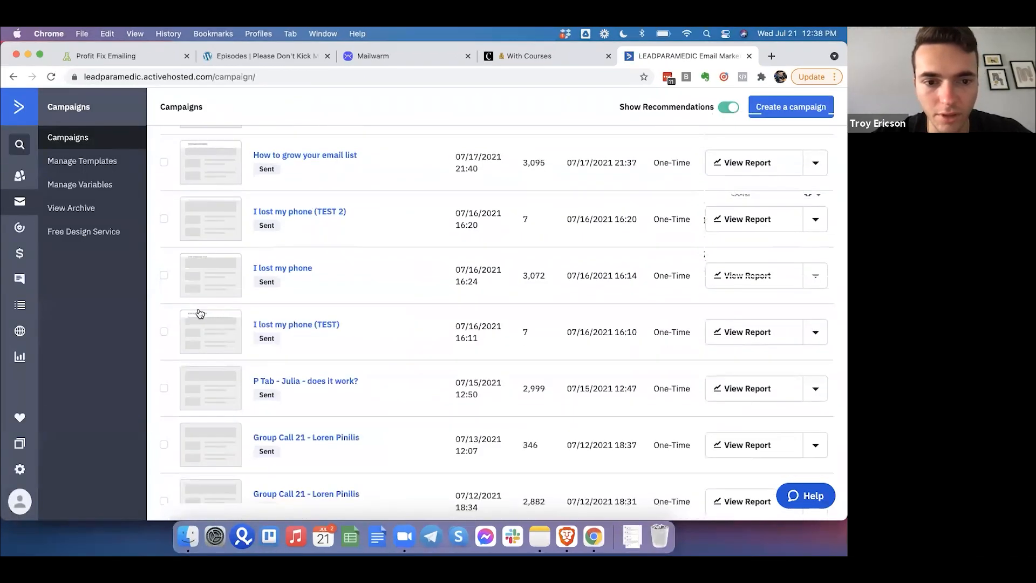
Scroll the Campaigns page down to the campaign table, starting with the Rich YouTube Video send
scroll(up, 3)
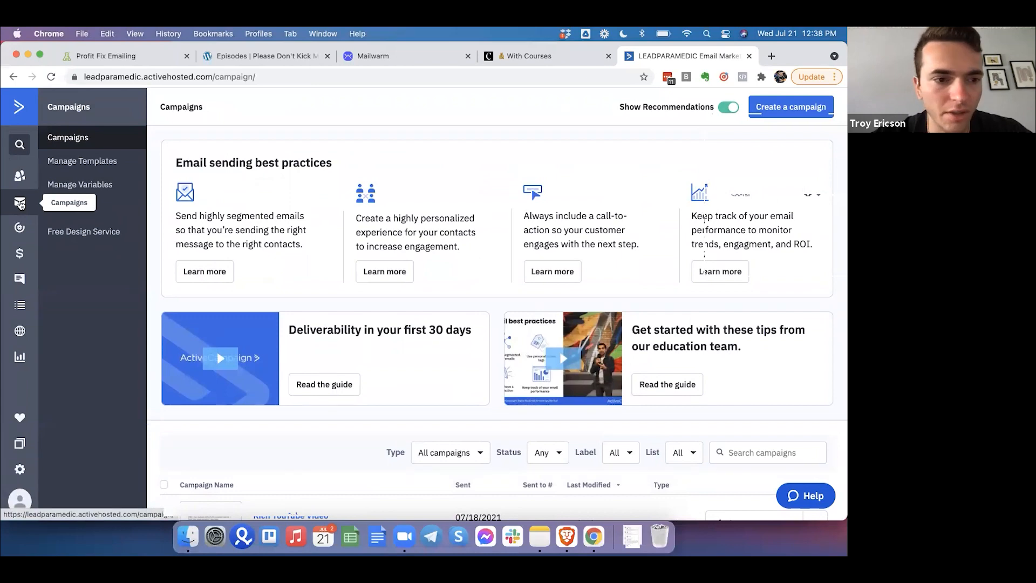
mouse_move(20, 357)
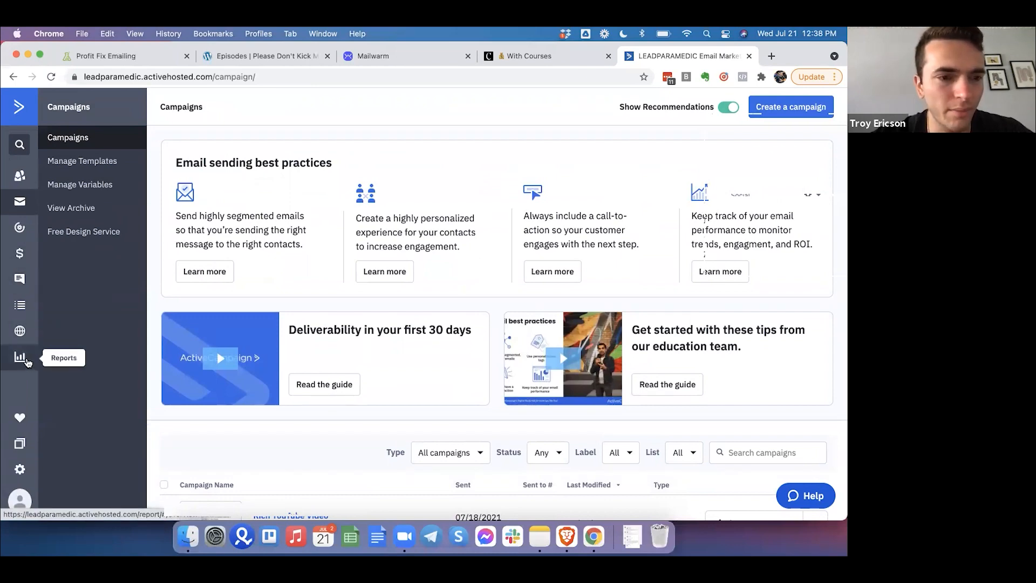
scroll(down, 3)
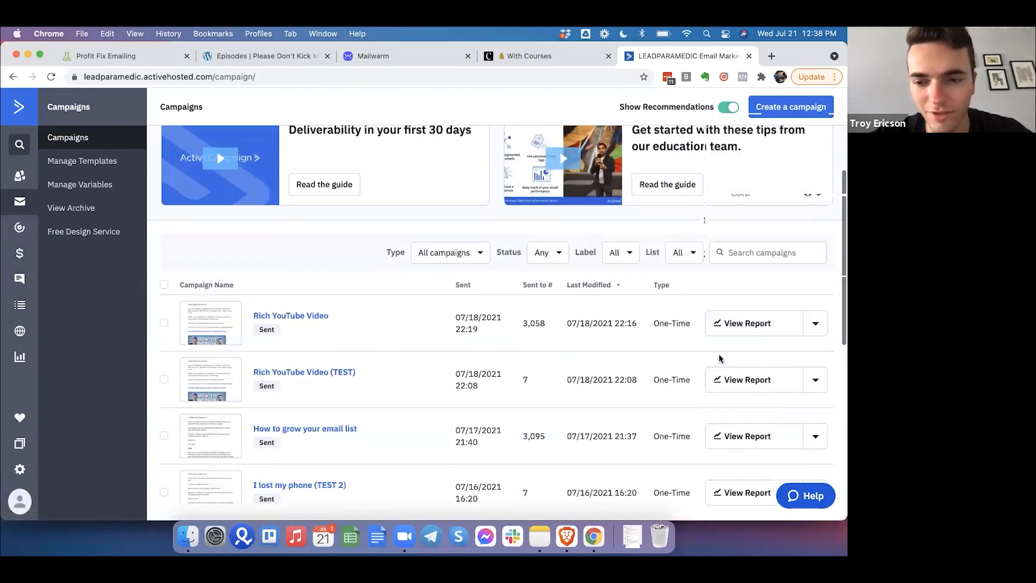
mouse_move(780, 324)
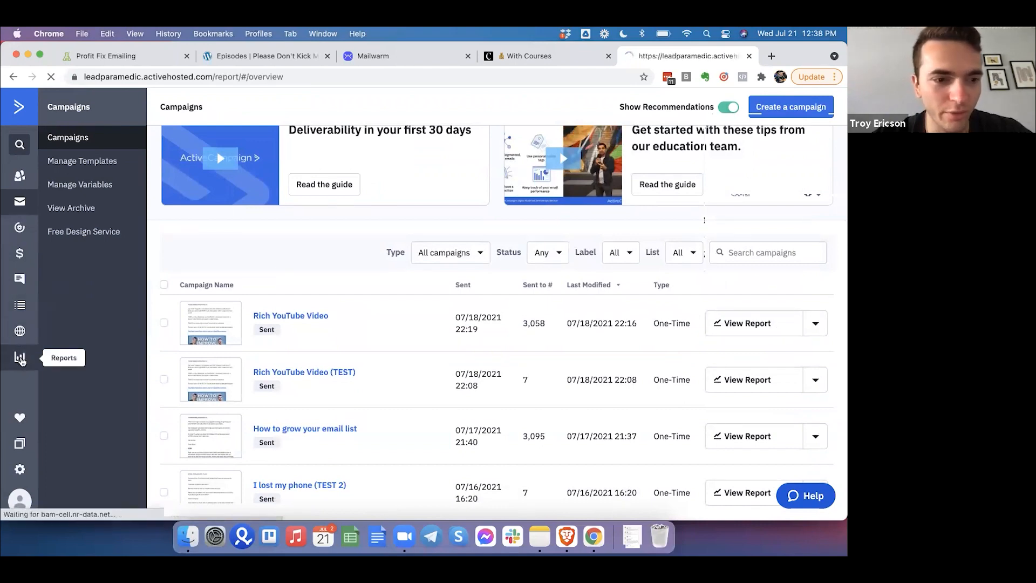
click(20, 359)
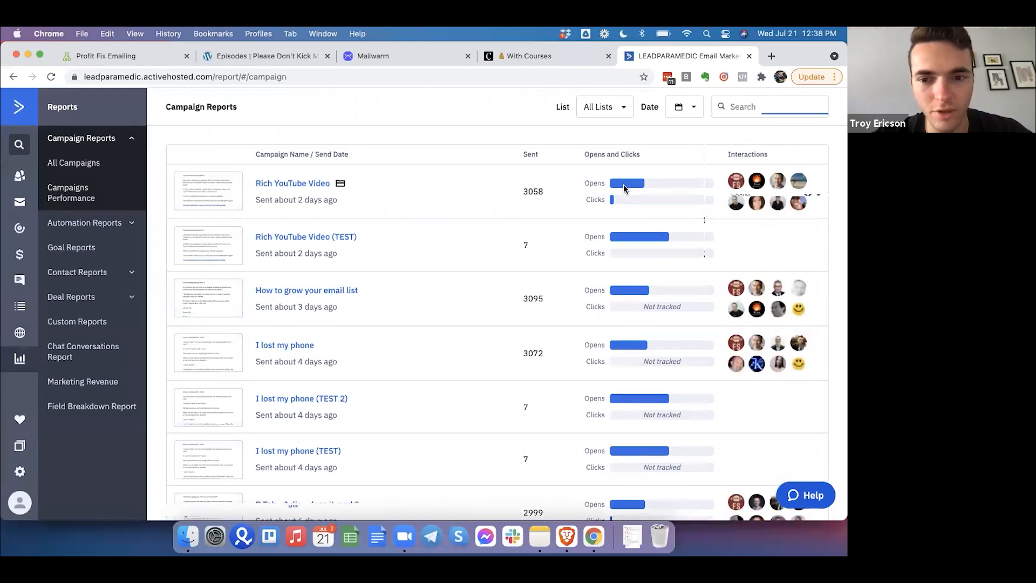
mouse_move(639, 236)
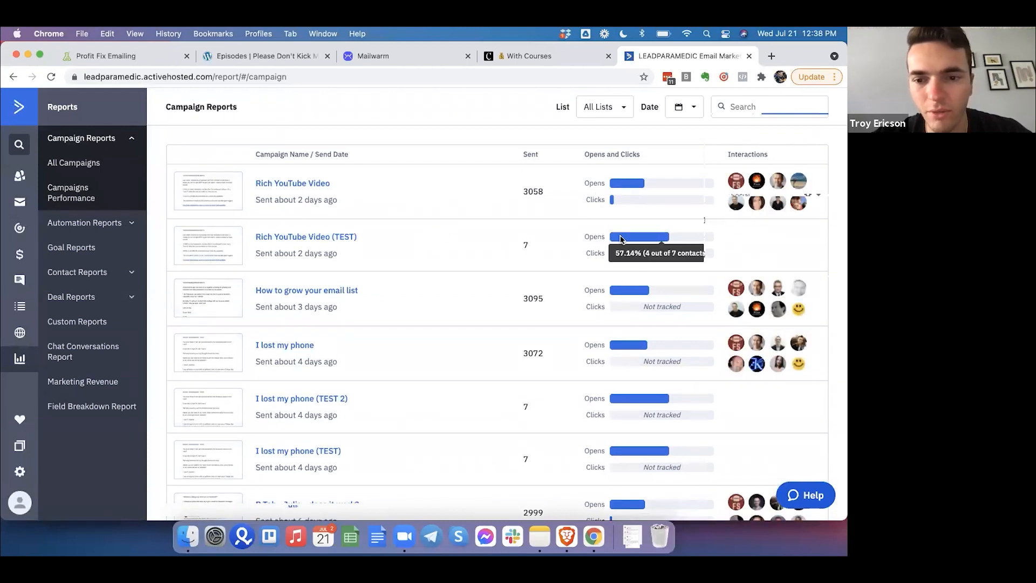
scroll(down, 3)
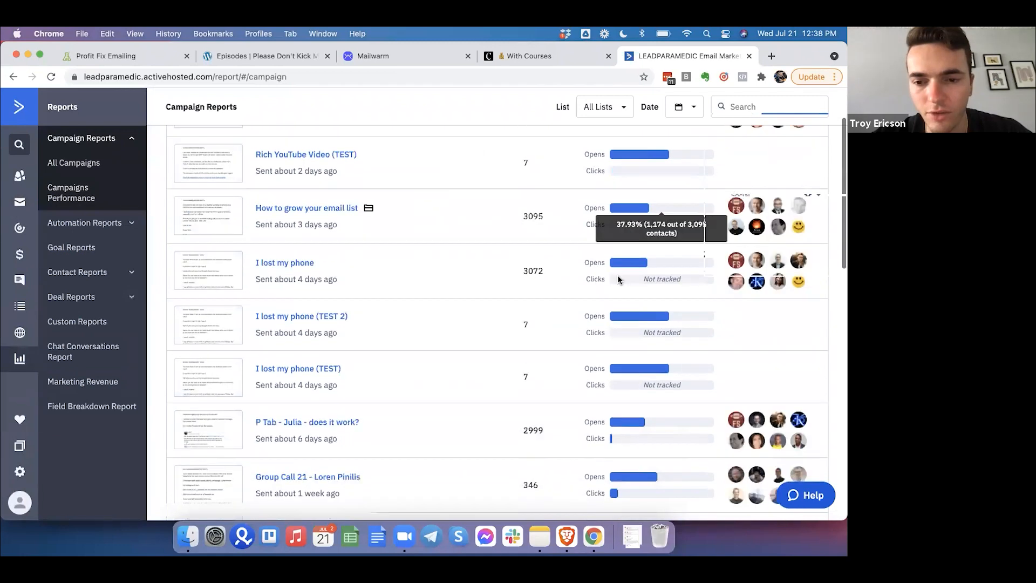
scroll(down, 3)
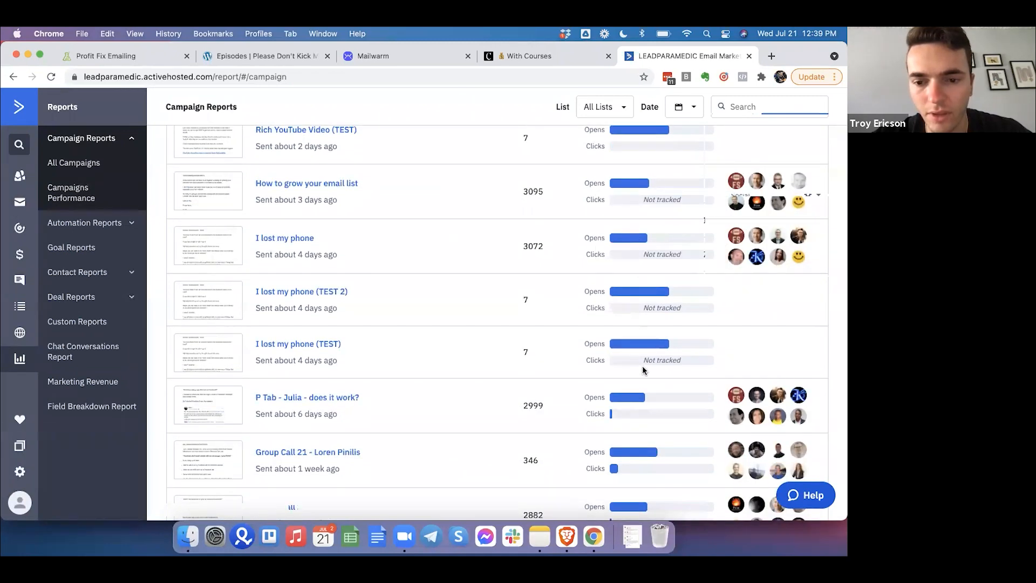
scroll(down, 3)
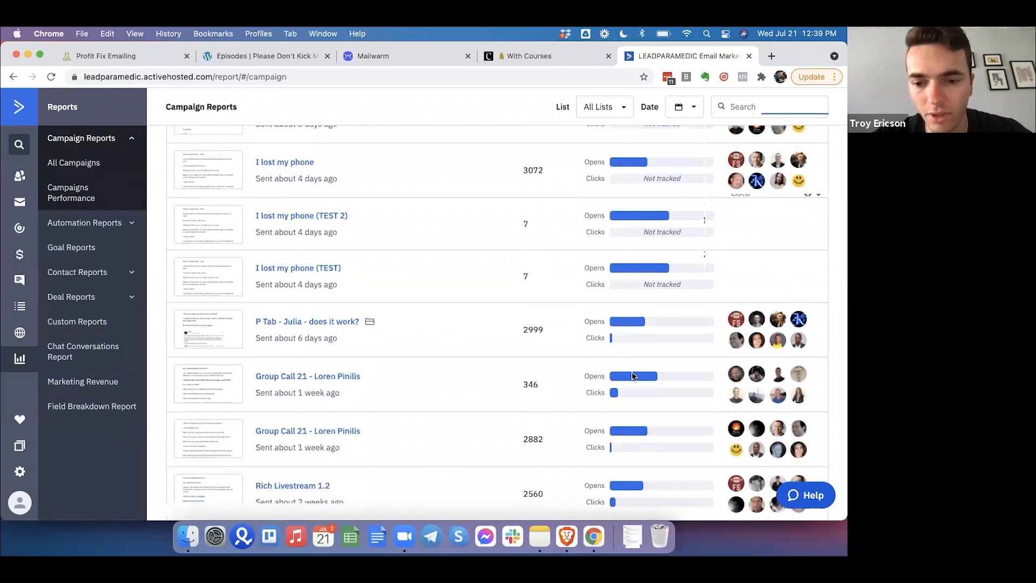
scroll(up, 3)
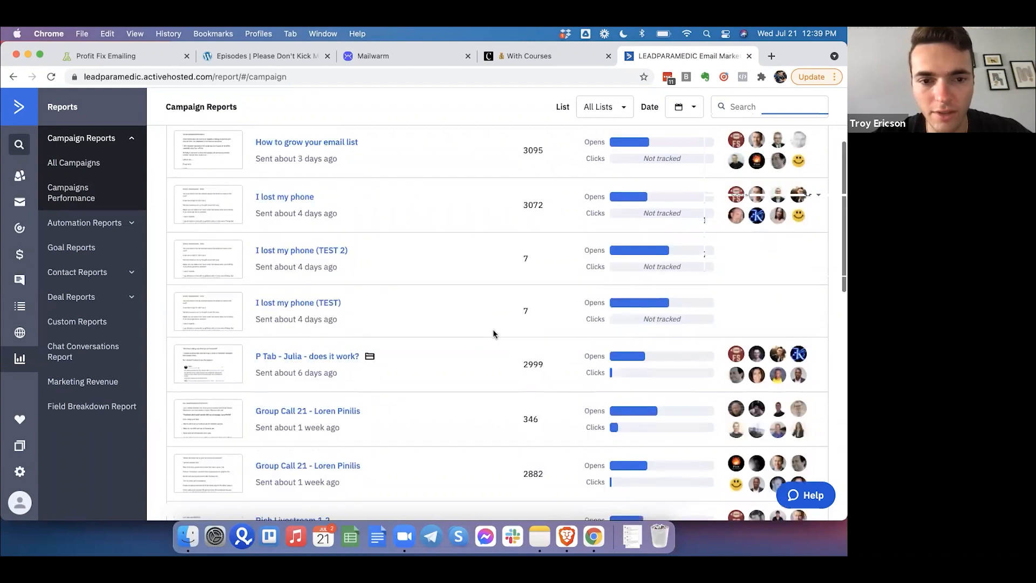
scroll(up, 3)
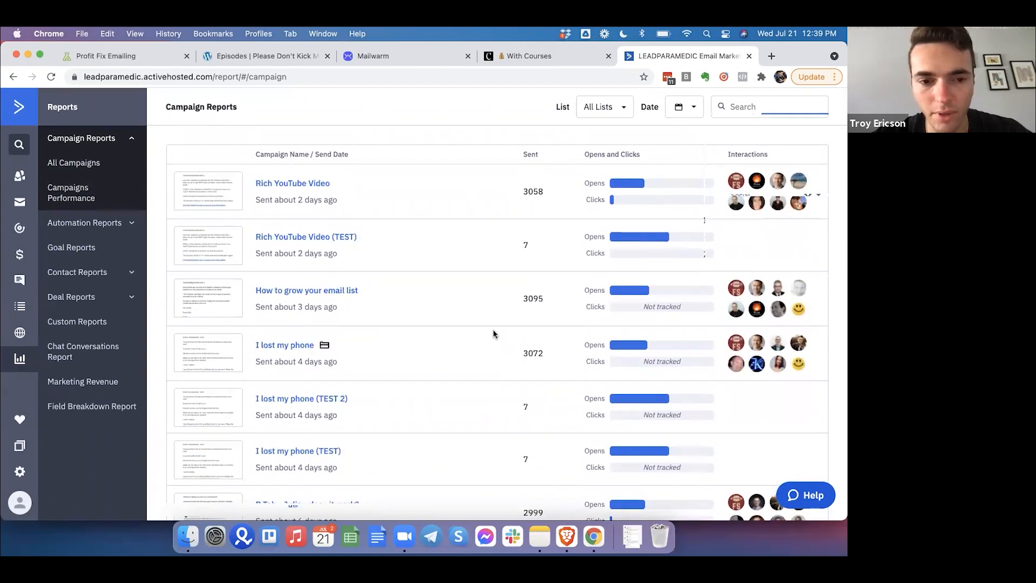
scroll(down, 3)
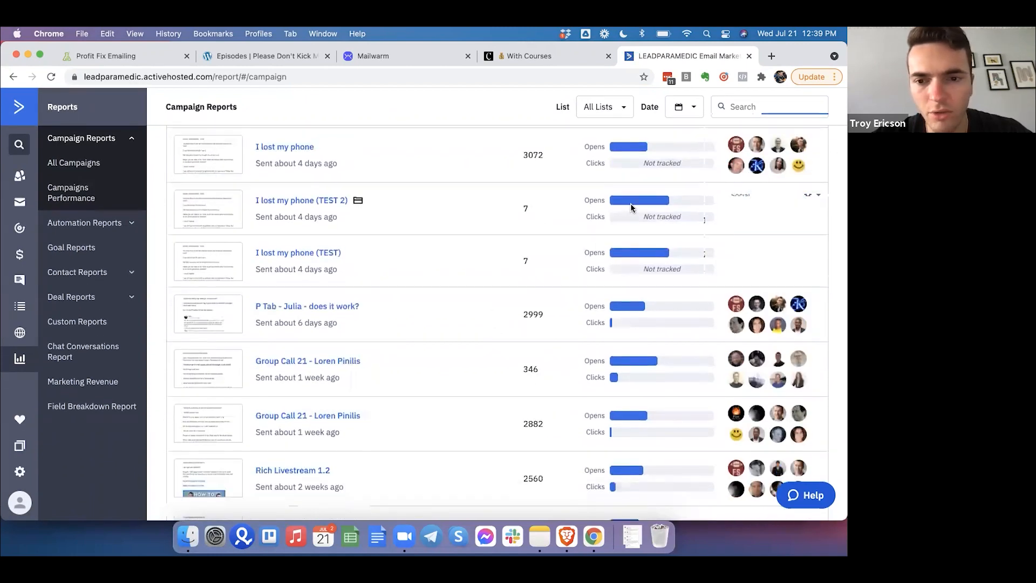
mouse_move(626, 278)
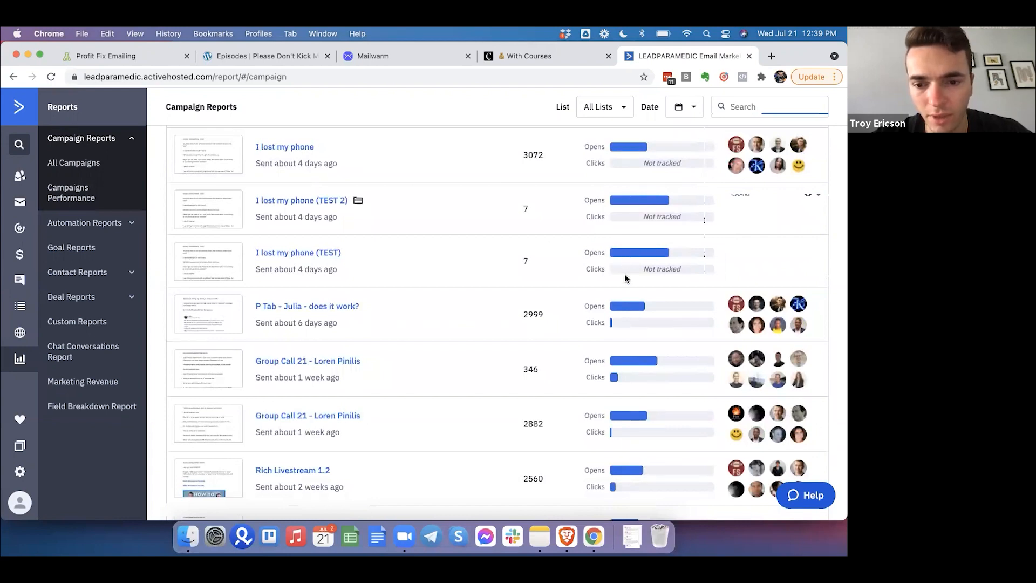
mouse_move(631, 361)
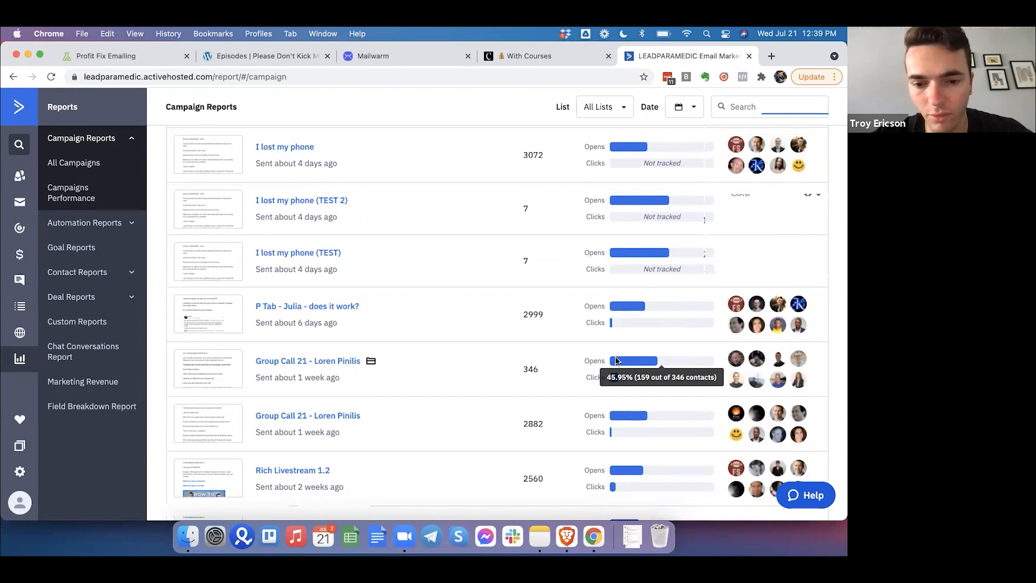
scroll(down, 3)
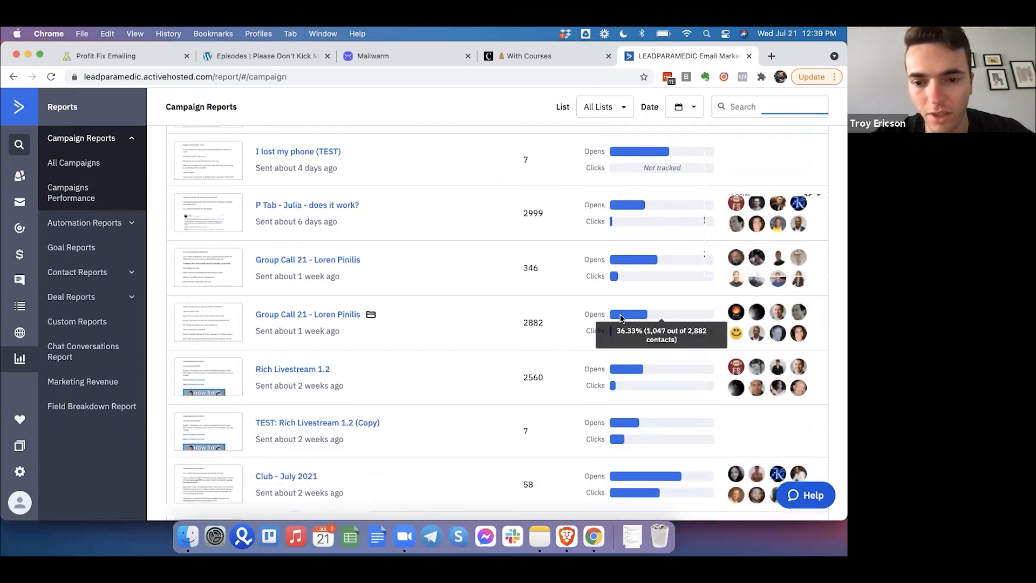
mouse_move(627, 368)
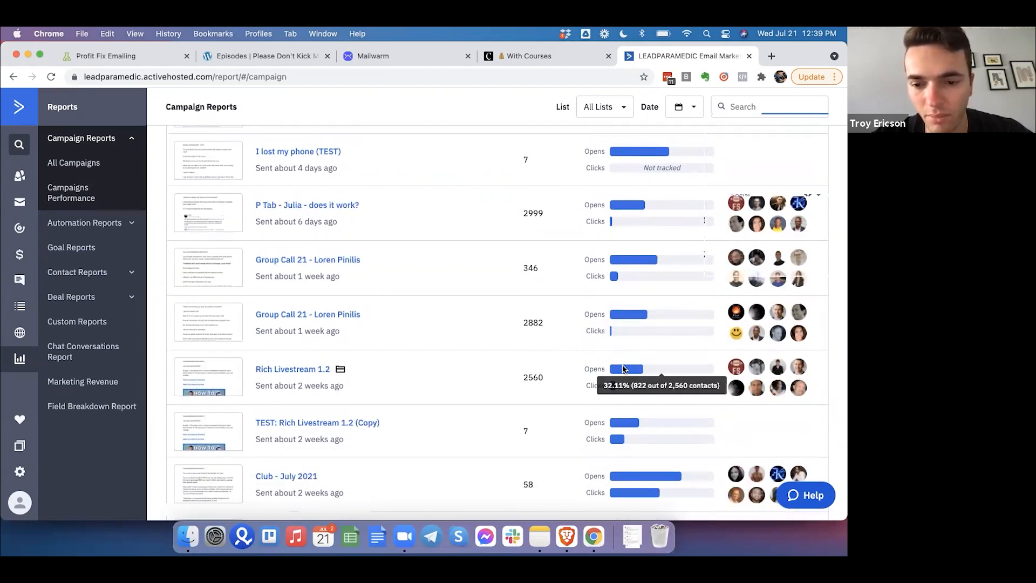
mouse_move(627, 476)
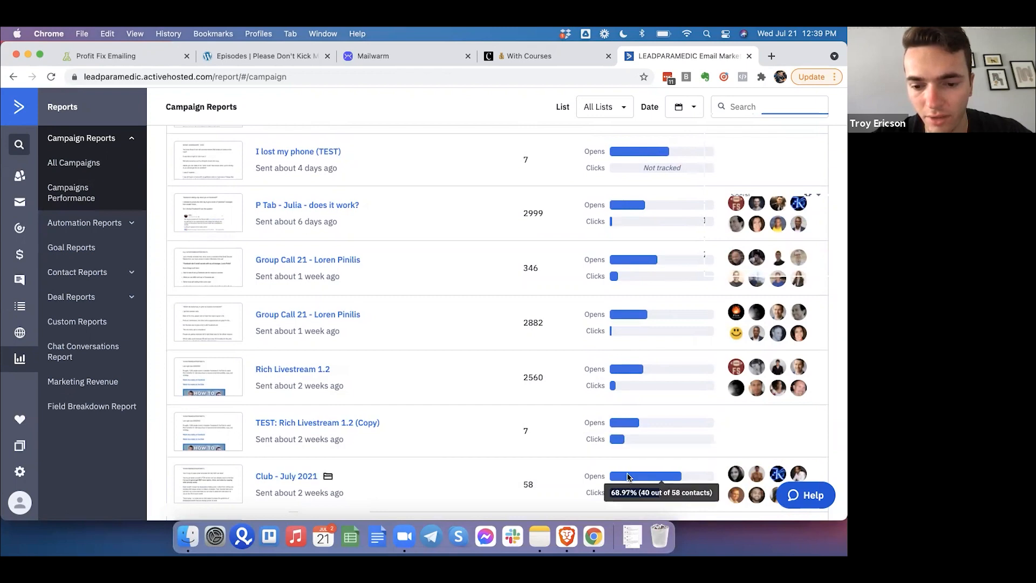
scroll(down, 3)
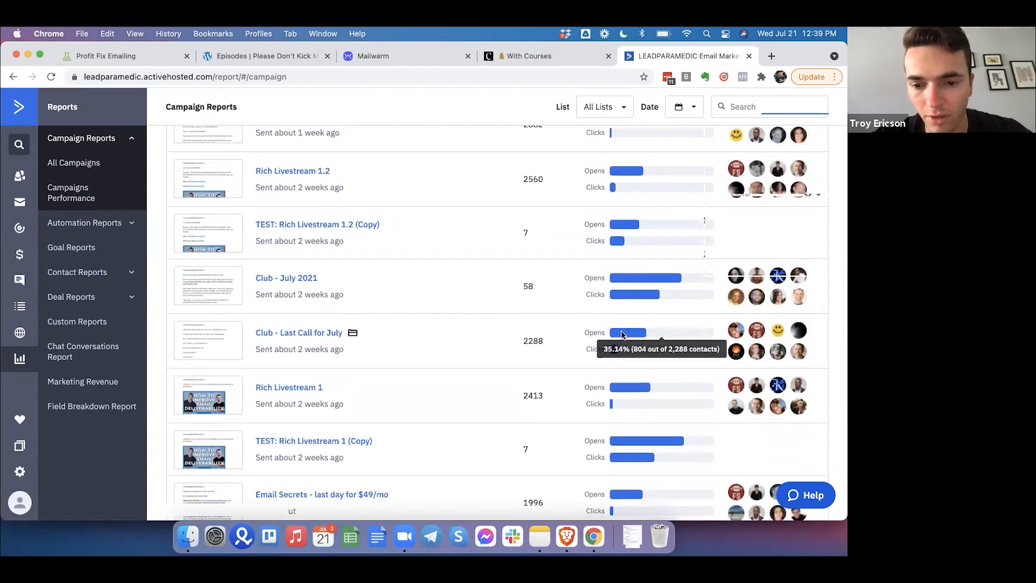
scroll(up, 3)
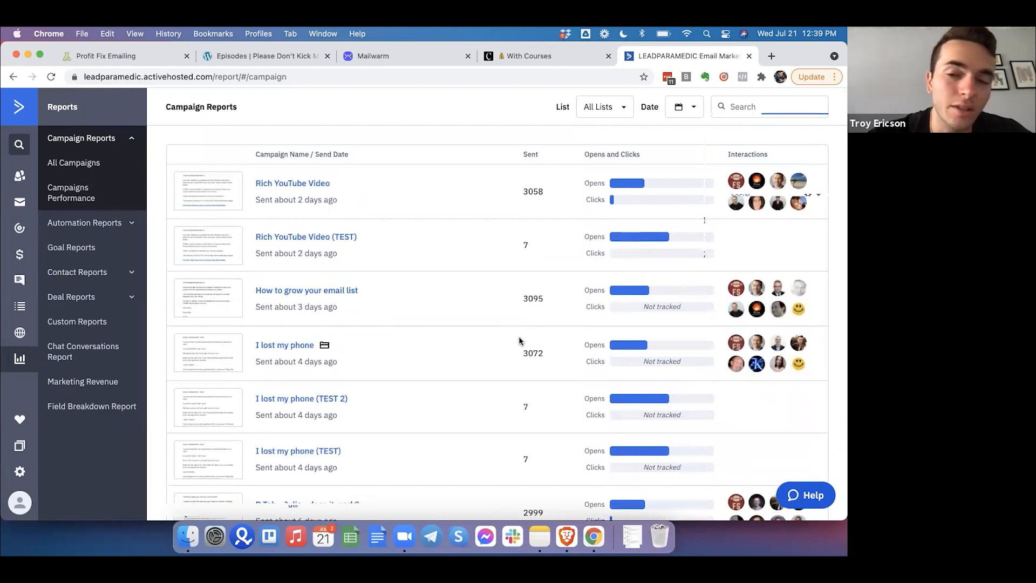
mouse_move(525, 124)
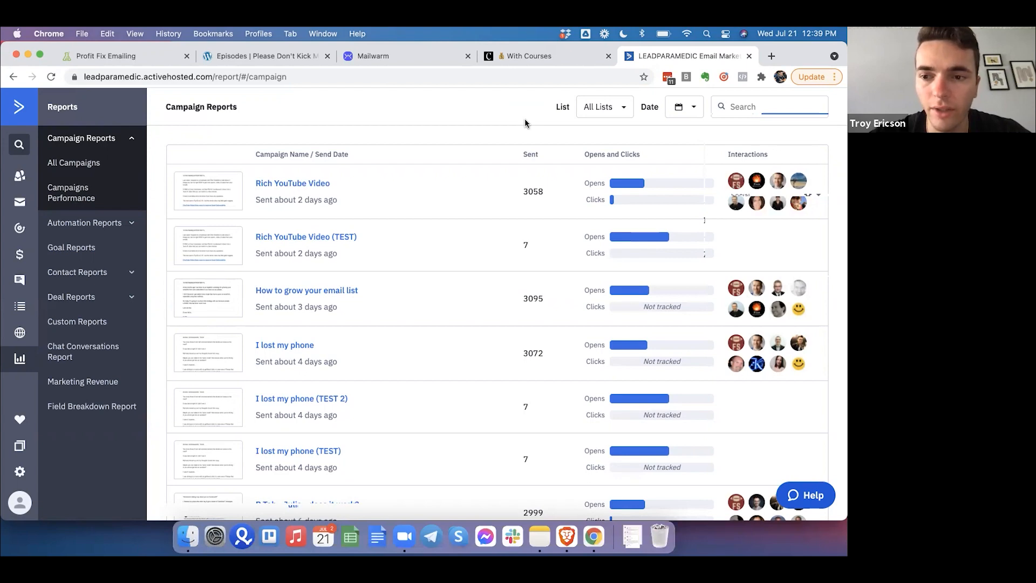
mouse_move(253, 118)
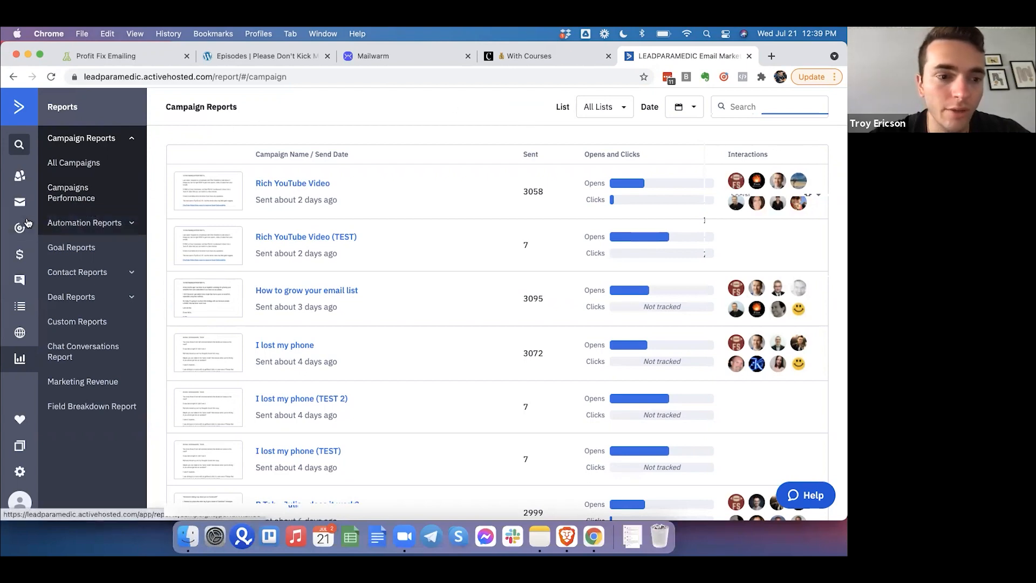
mouse_move(398, 225)
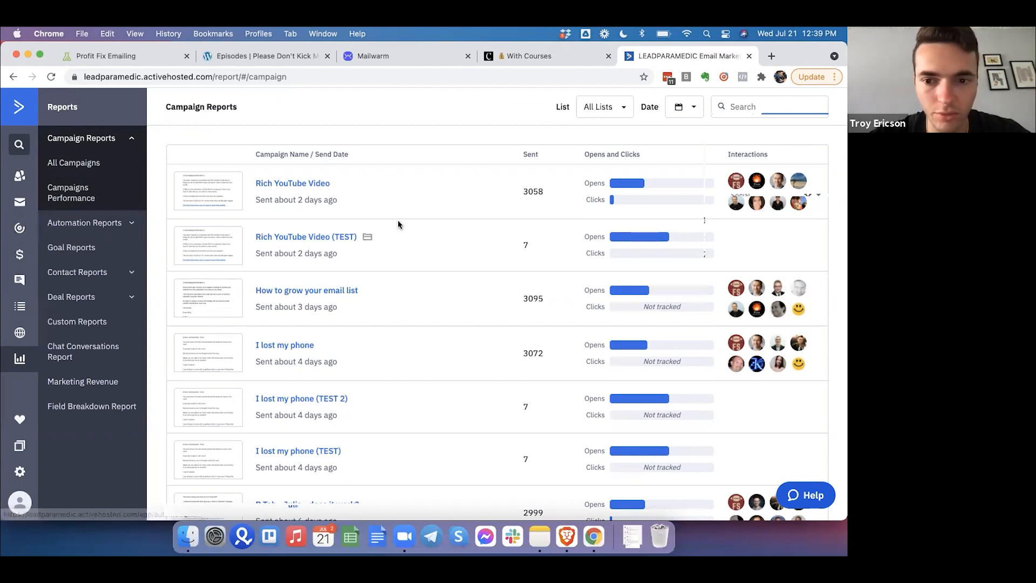
mouse_move(314, 174)
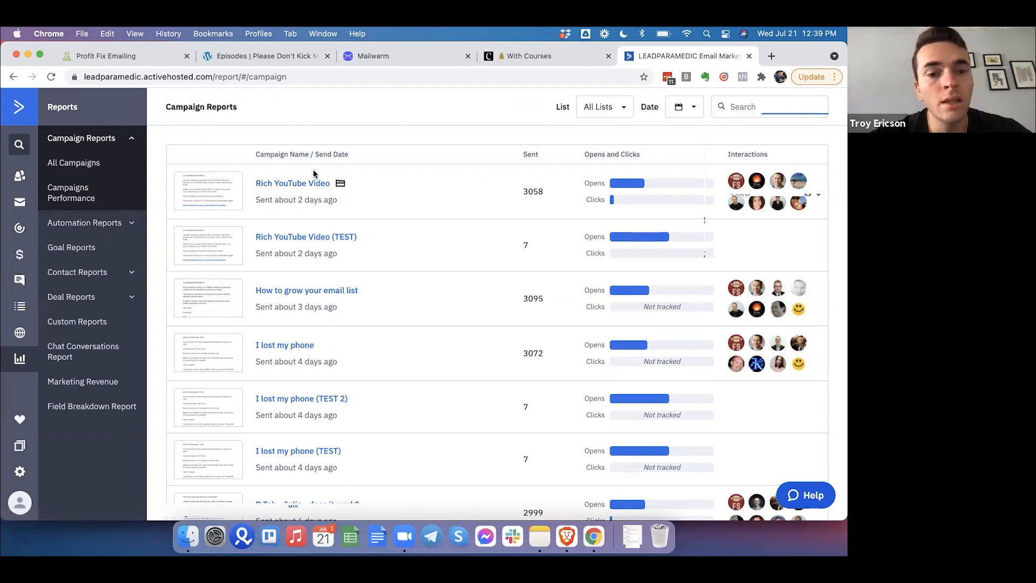
mouse_move(591, 179)
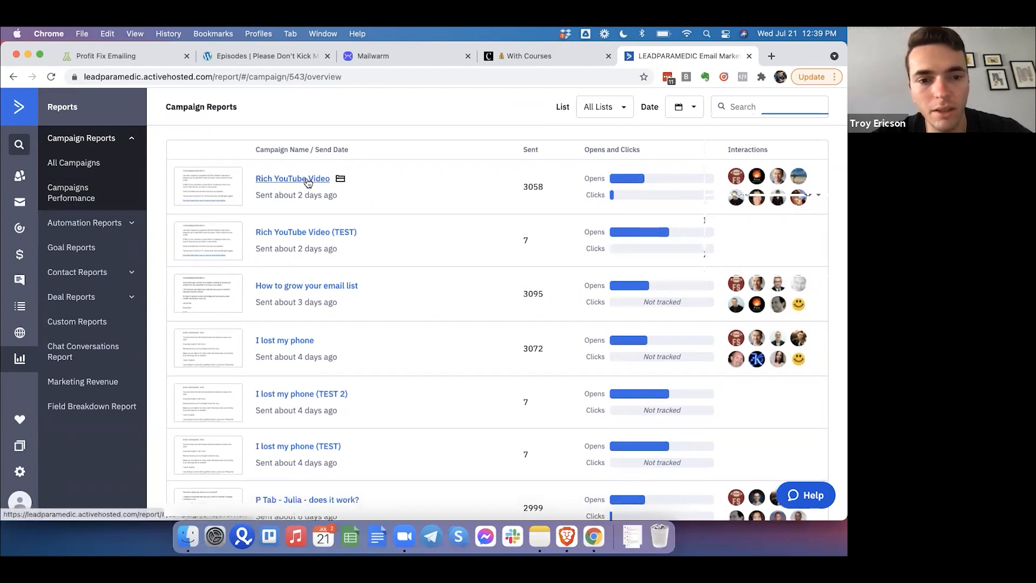
Open the Rich YouTube Video report and review its daily open trend and summary
click(292, 179)
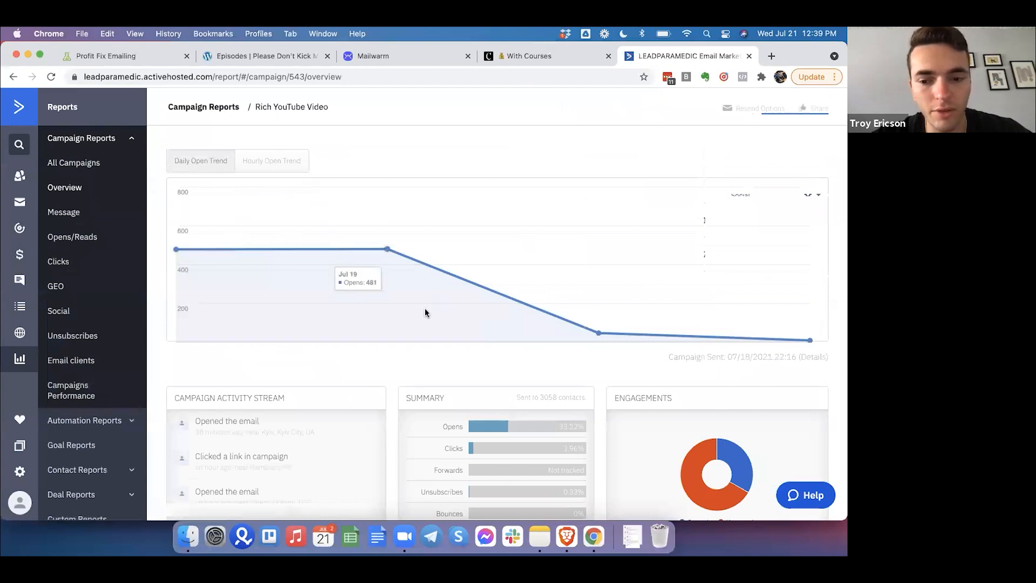
mouse_move(567, 286)
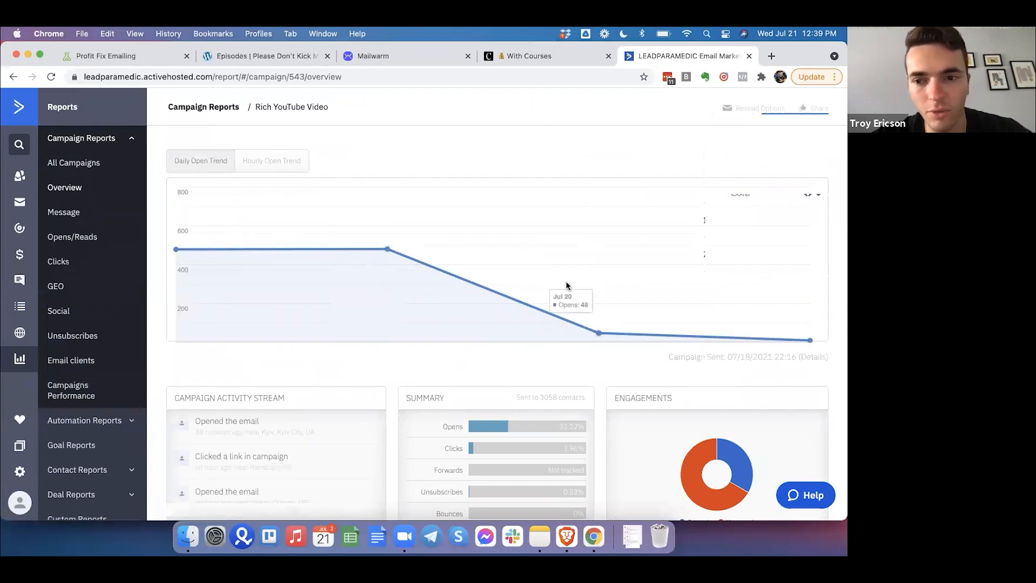
scroll(down, 3)
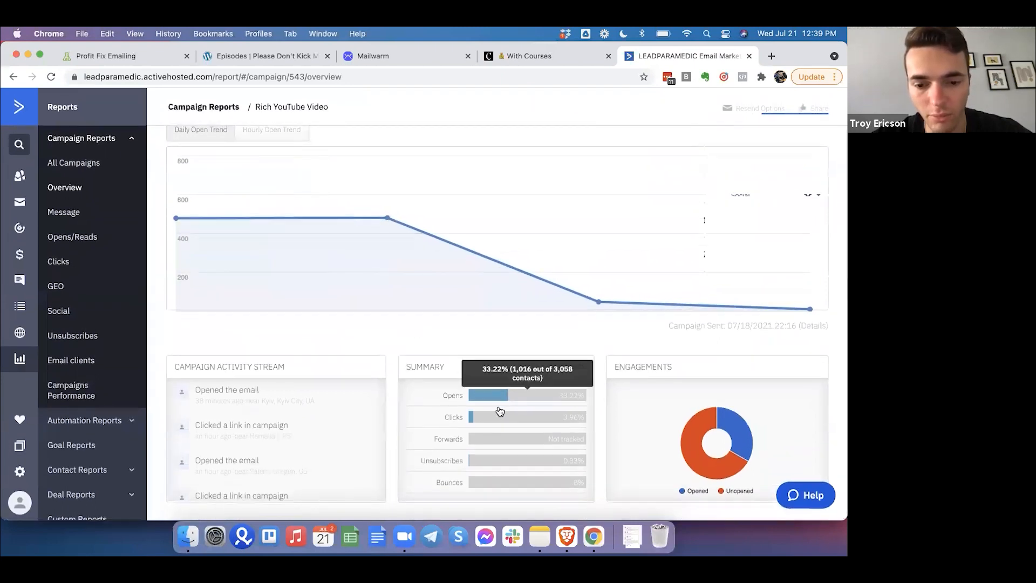
mouse_move(358, 264)
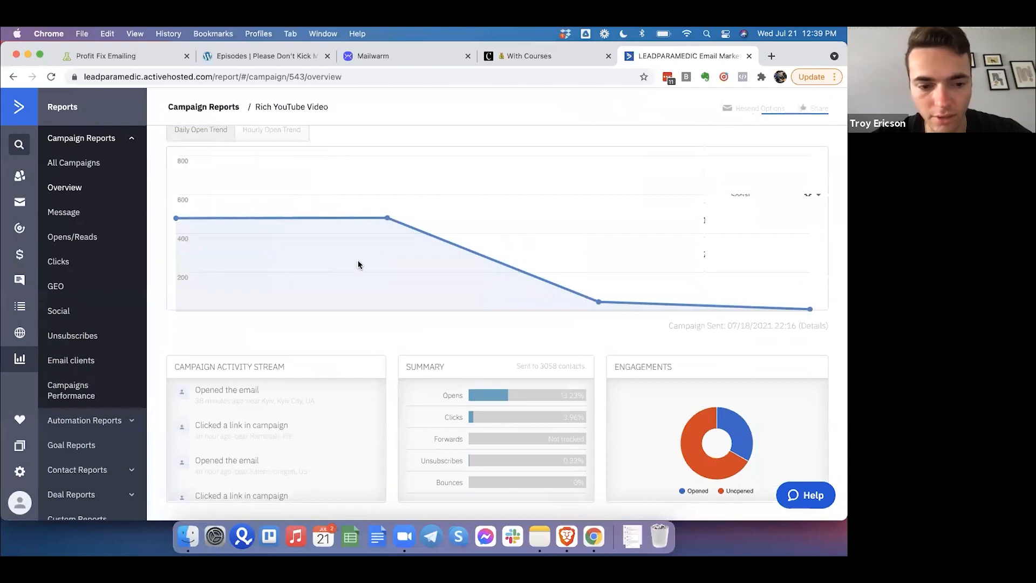
click(64, 211)
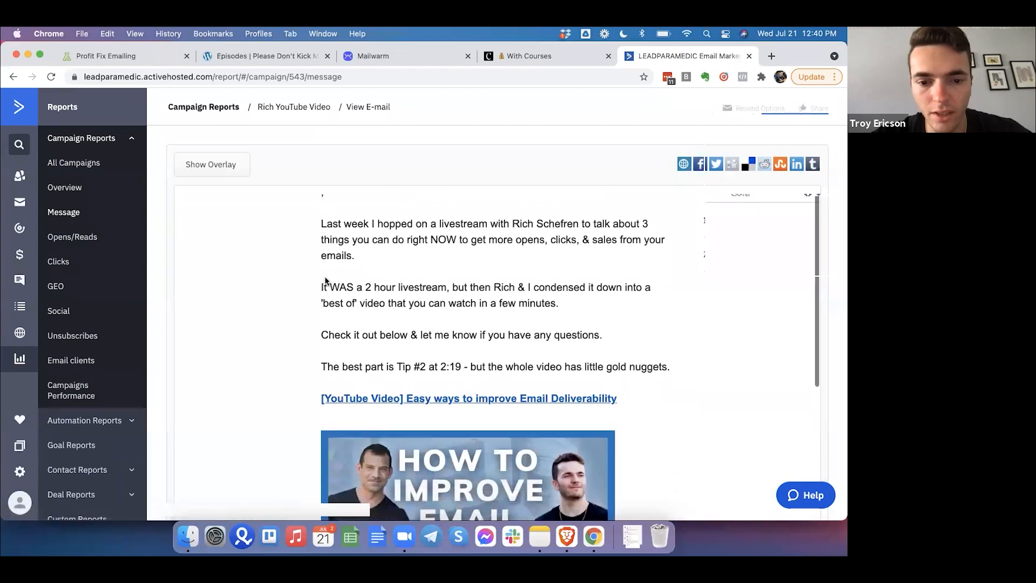
Scroll through the sent email's content, including its video link and sign-off
scroll(down, 3)
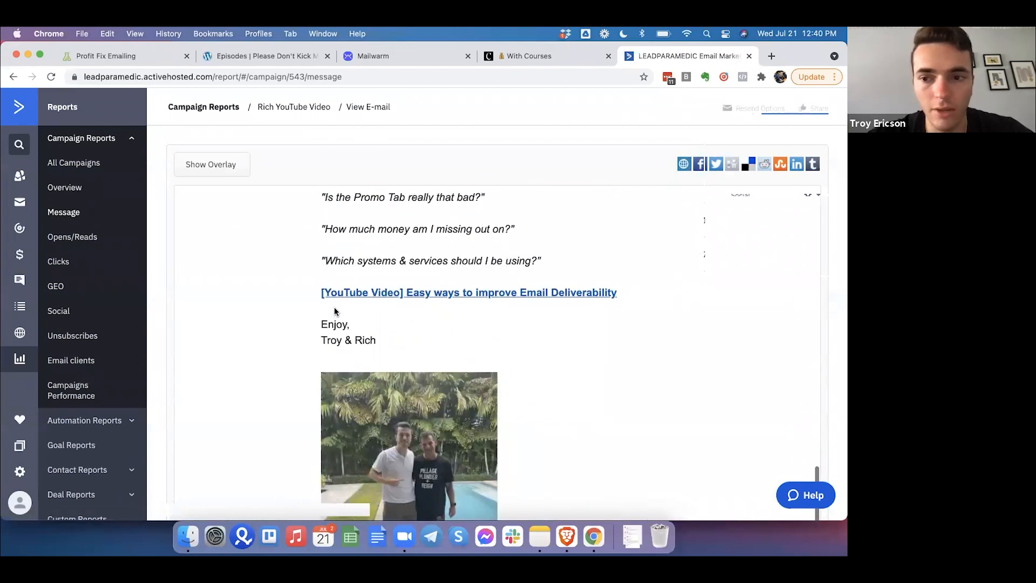
scroll(up, 3)
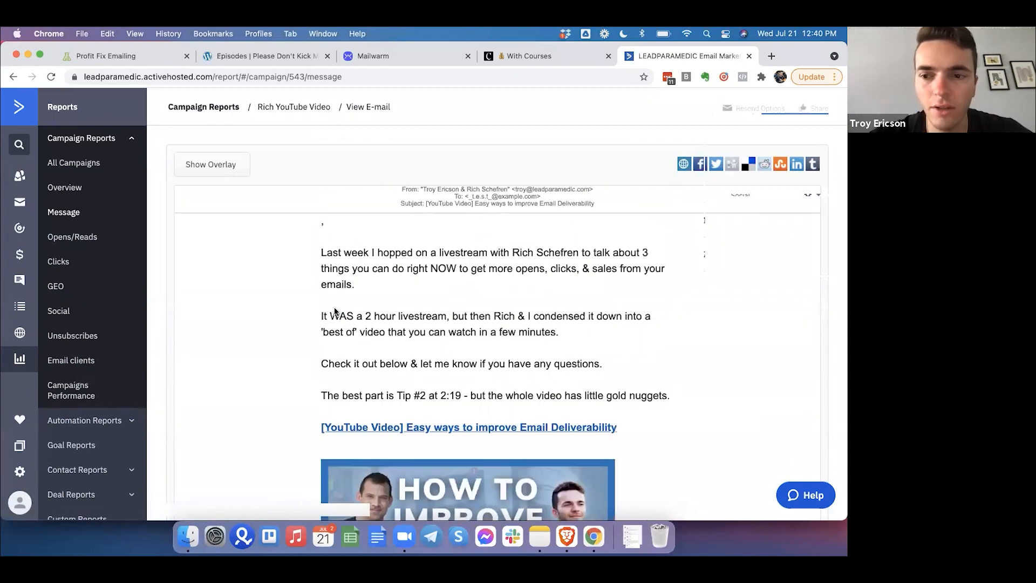